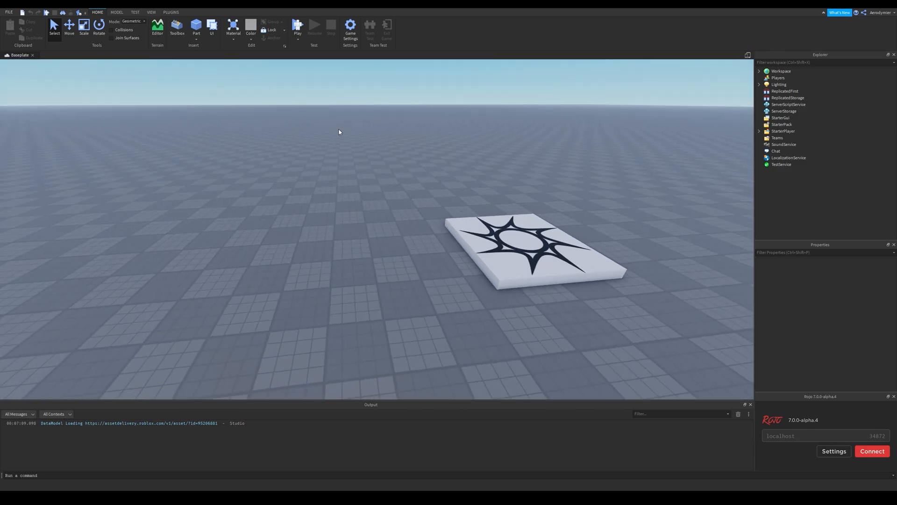
- From the Test tab, enable the Device Emulator at HD 1080, fit to window
{"action": "left_click", "coordinate": [136, 13]}
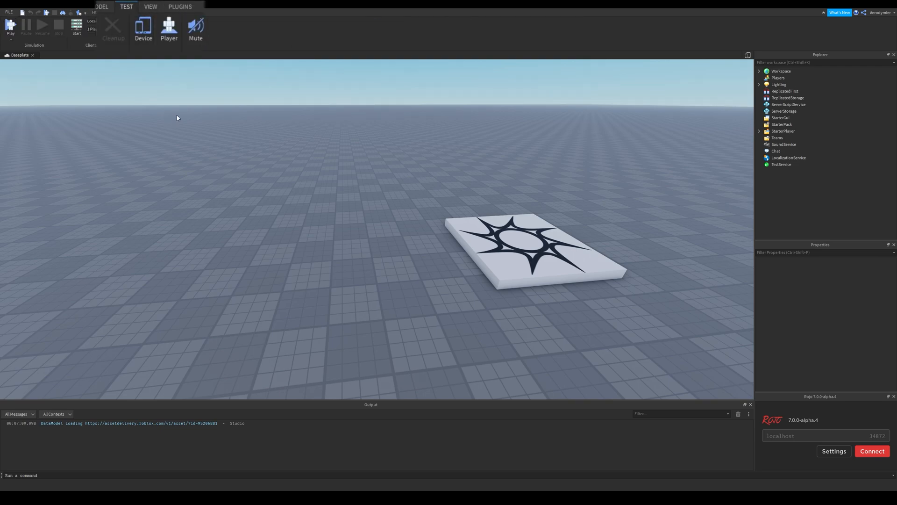
{"action": "left_click", "coordinate": [143, 29]}
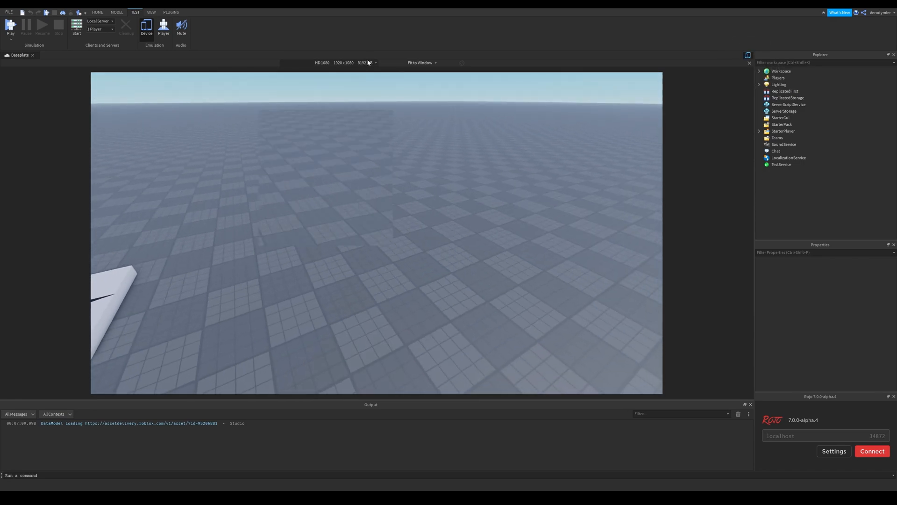
- Cycle phone emulation through iPhone 7 Plus and Samsung Galaxy S7, ending on iPhone X
{"action": "left_click", "coordinate": [374, 62]}
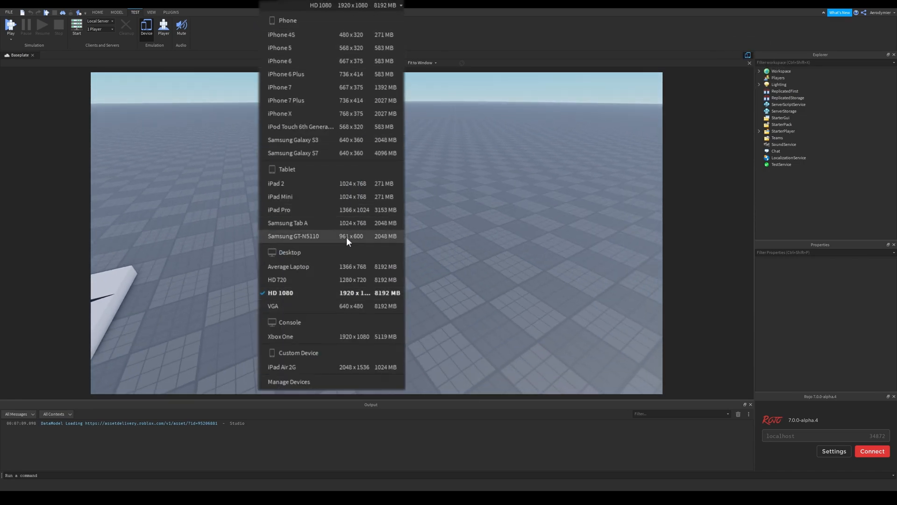
{"action": "mouse_move", "coordinate": [302, 30]}
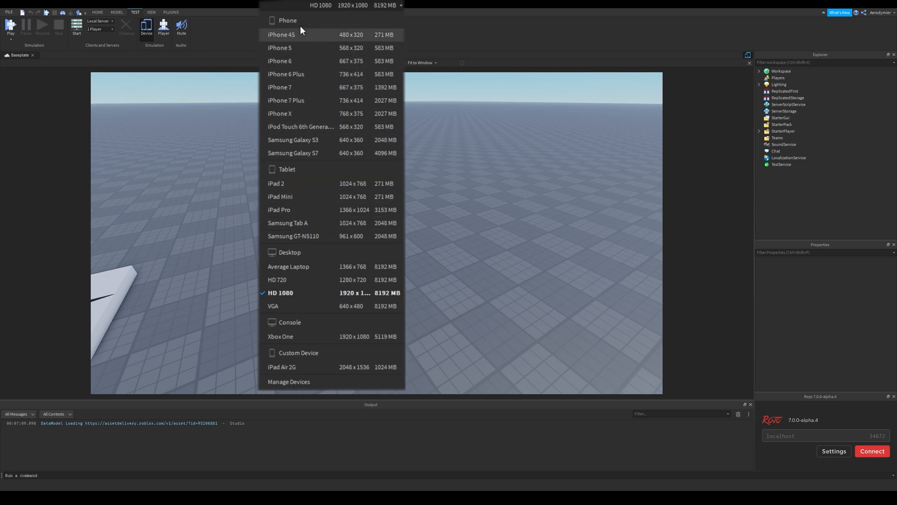
{"action": "mouse_move", "coordinate": [393, 194]}
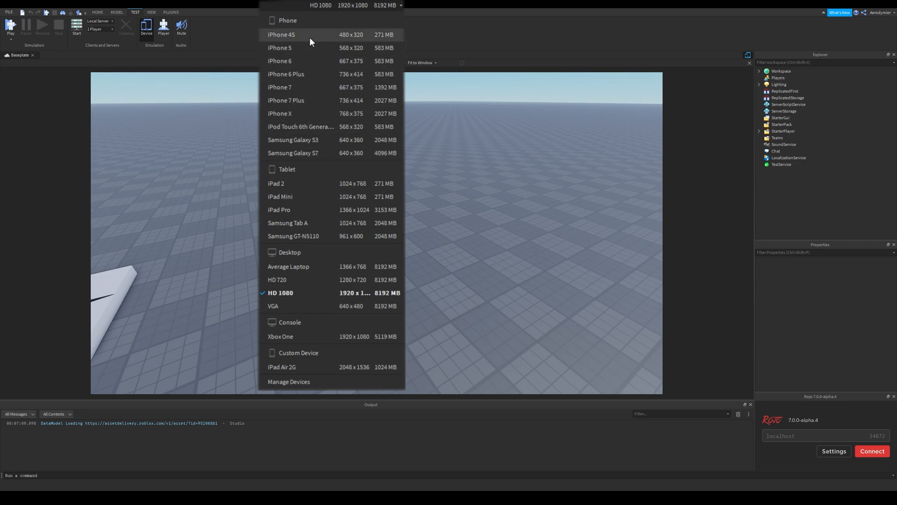
{"action": "left_click", "coordinate": [281, 34]}
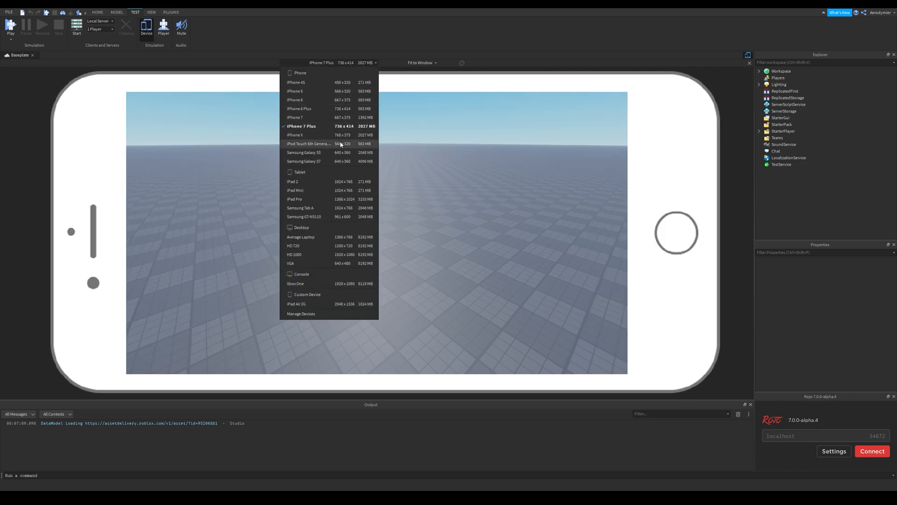
{"action": "left_click", "coordinate": [303, 160]}
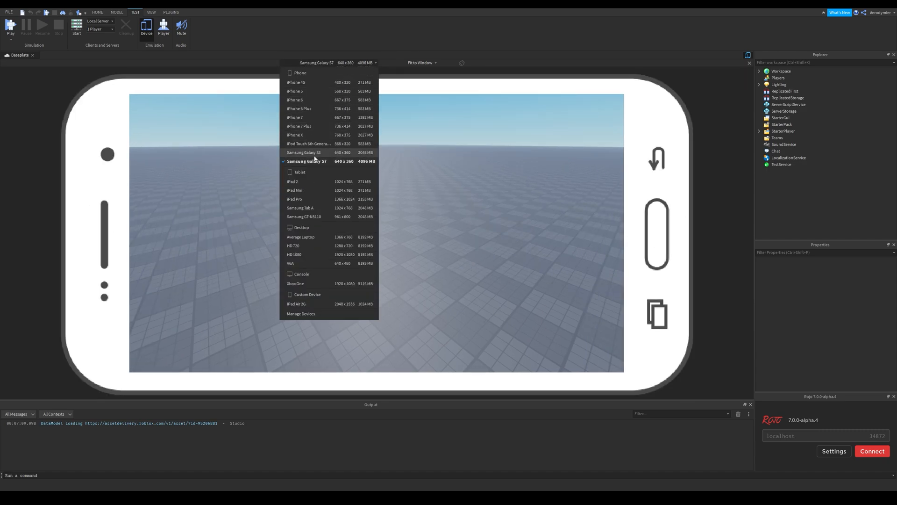
{"action": "left_click", "coordinate": [295, 135]}
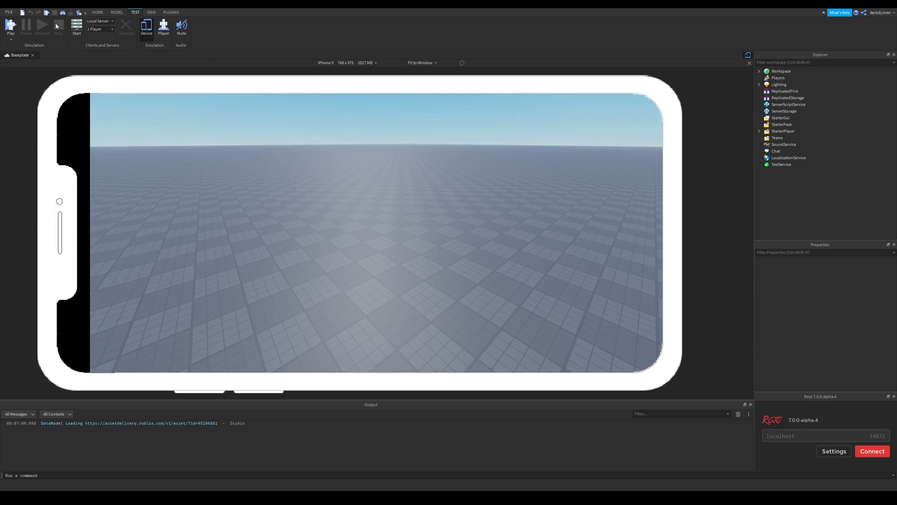
{"action": "left_click", "coordinate": [10, 24]}
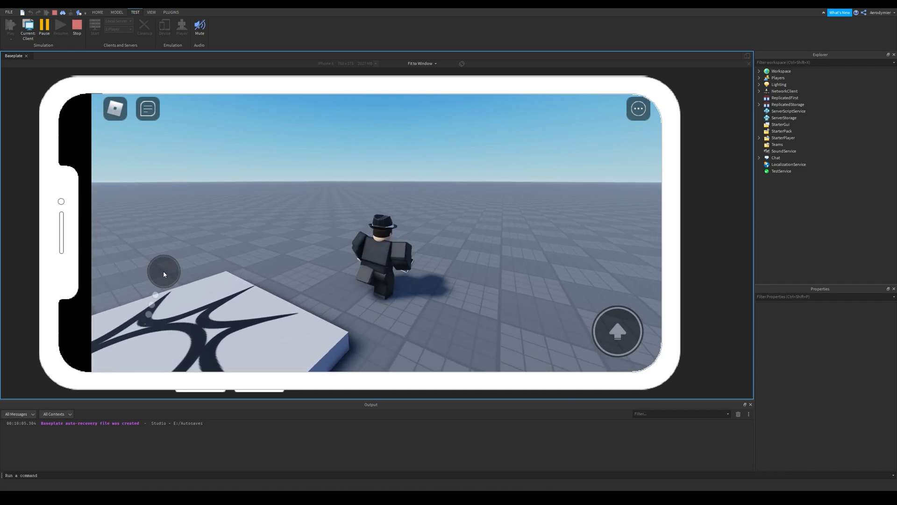
{"action": "left_click_drag", "start_coordinate": [163, 271], "coordinate": [255, 281]}
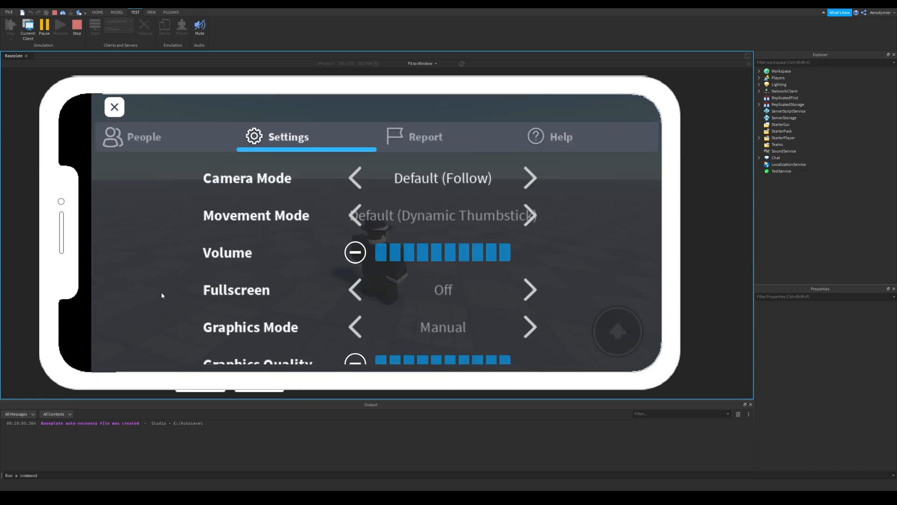
{"action": "scroll", "scroll_direction": "down", "scroll_amount": 3}
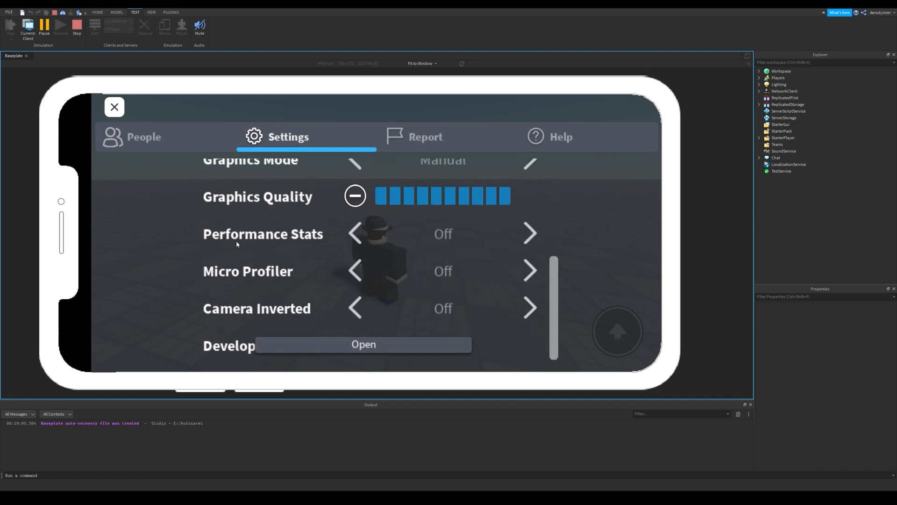
{"action": "left_click", "coordinate": [114, 107]}
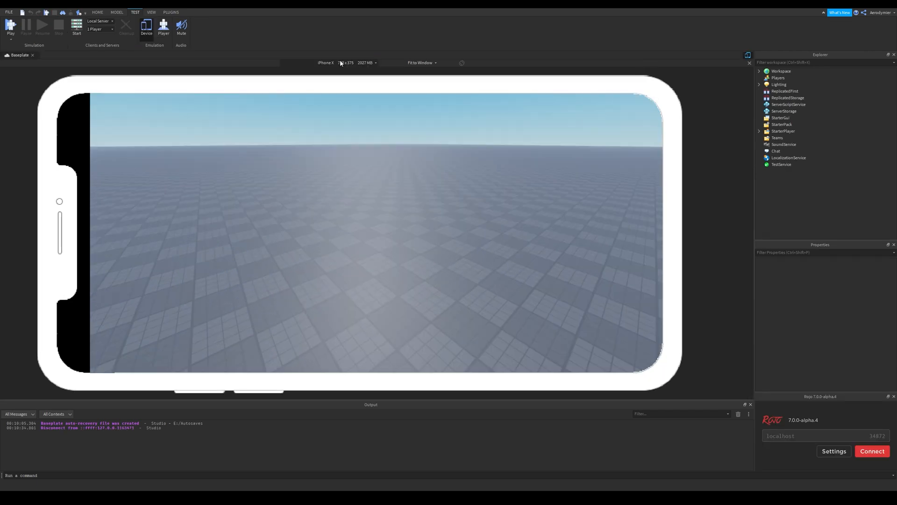
- Preview on Samsung Tab A, Average Laptop, Xbox One and iPhone X, then HD 1080
{"action": "left_click", "coordinate": [328, 62]}
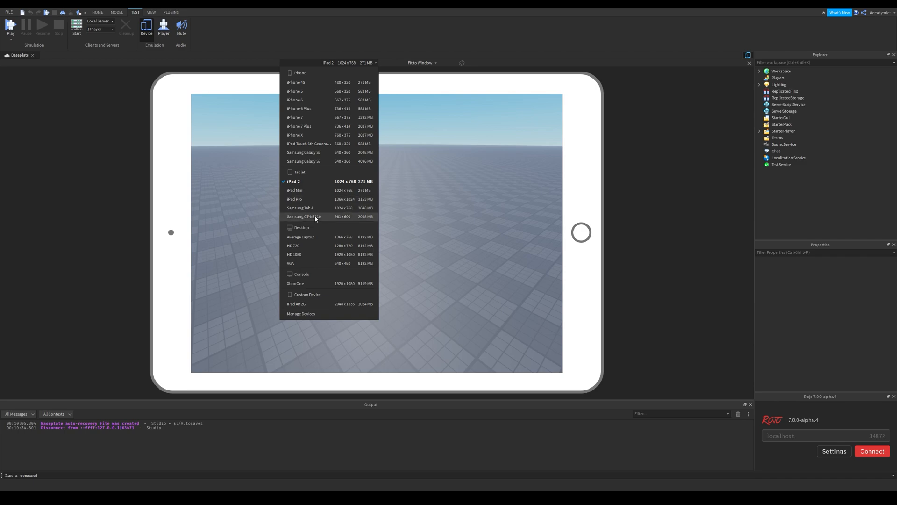
{"action": "left_click", "coordinate": [304, 207]}
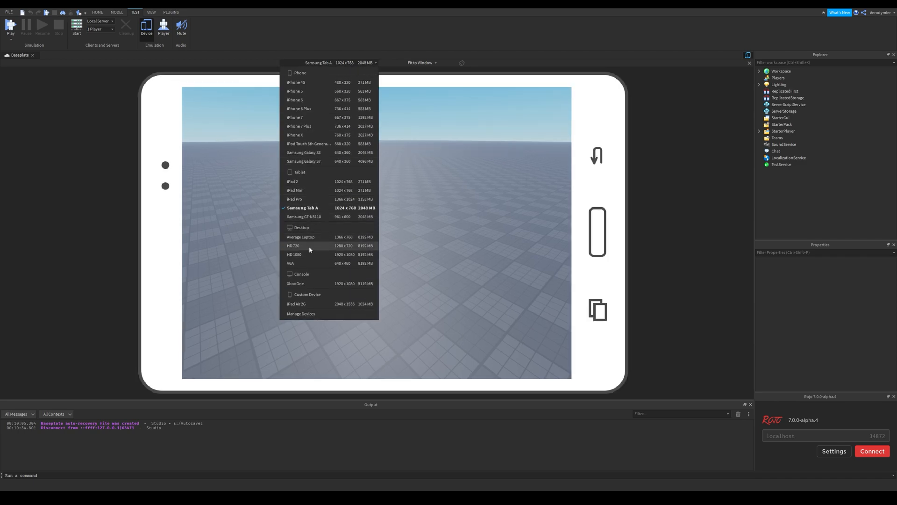
{"action": "left_click", "coordinate": [300, 237]}
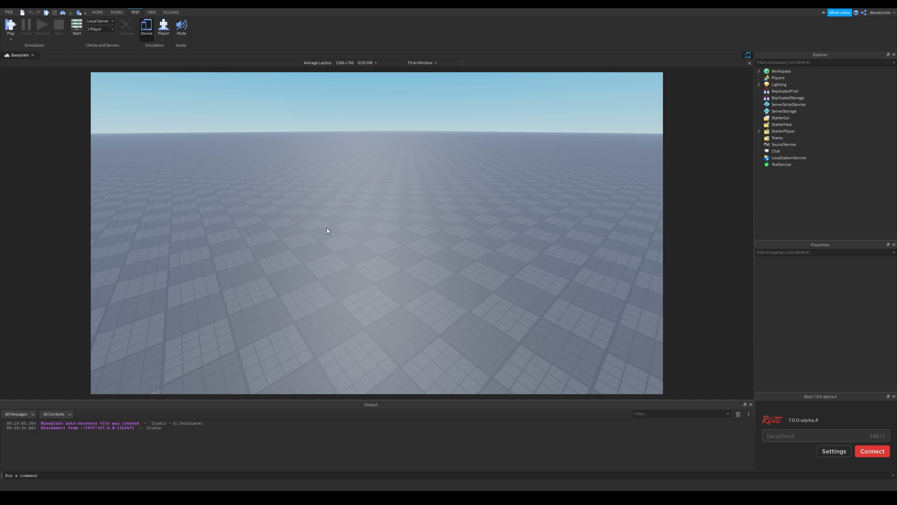
{"action": "left_click", "coordinate": [321, 62]}
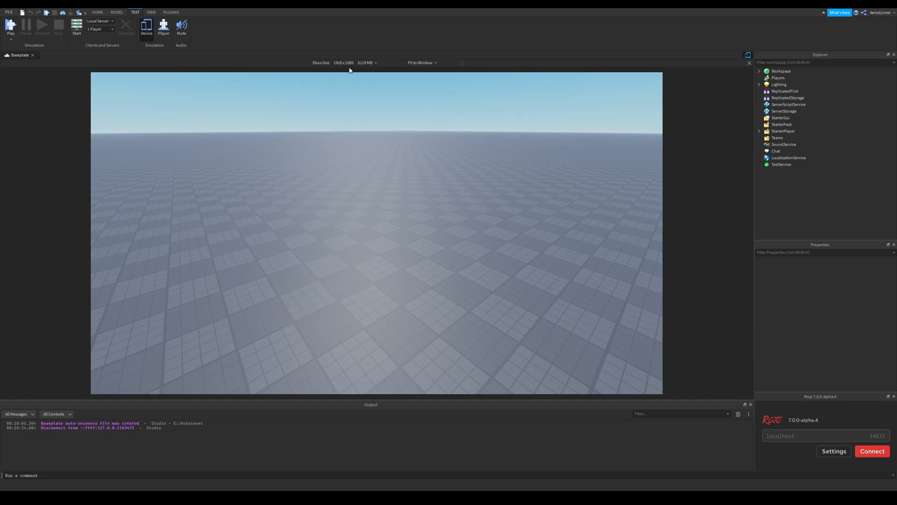
{"action": "left_click", "coordinate": [343, 62]}
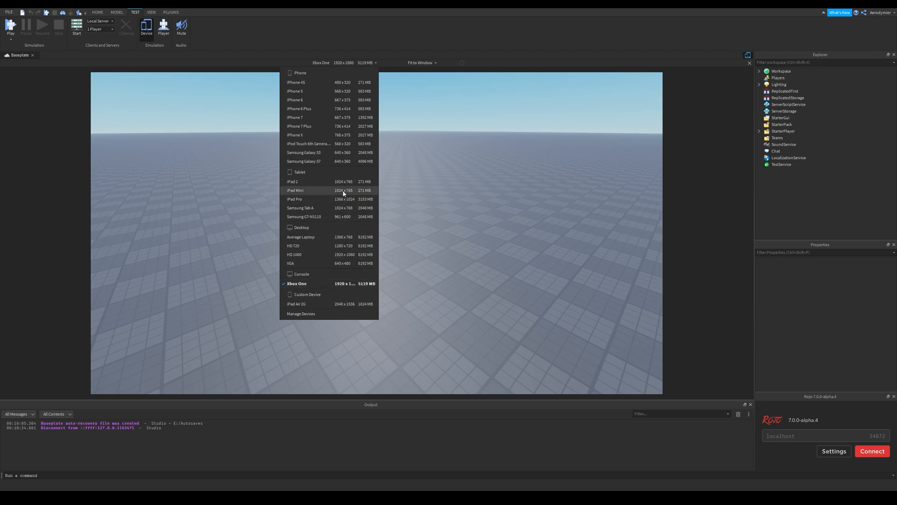
{"action": "left_click", "coordinate": [295, 134]}
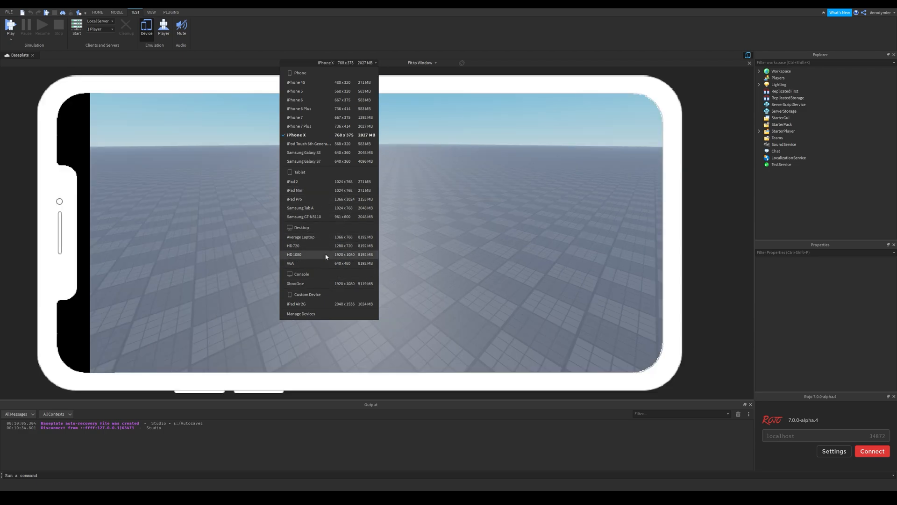
{"action": "left_click", "coordinate": [295, 254]}
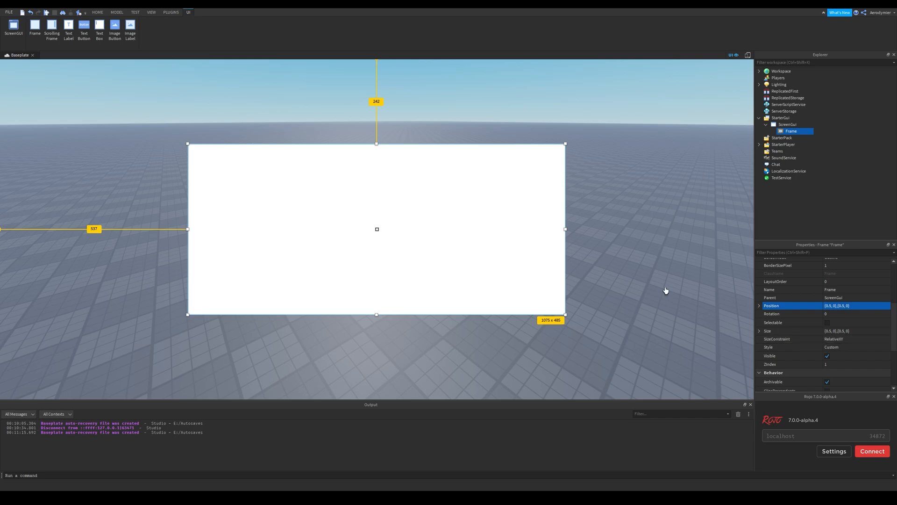
- Re-enable HD 1080 device emulation from the Home tab to view the white Frame
{"action": "left_click", "coordinate": [97, 13]}
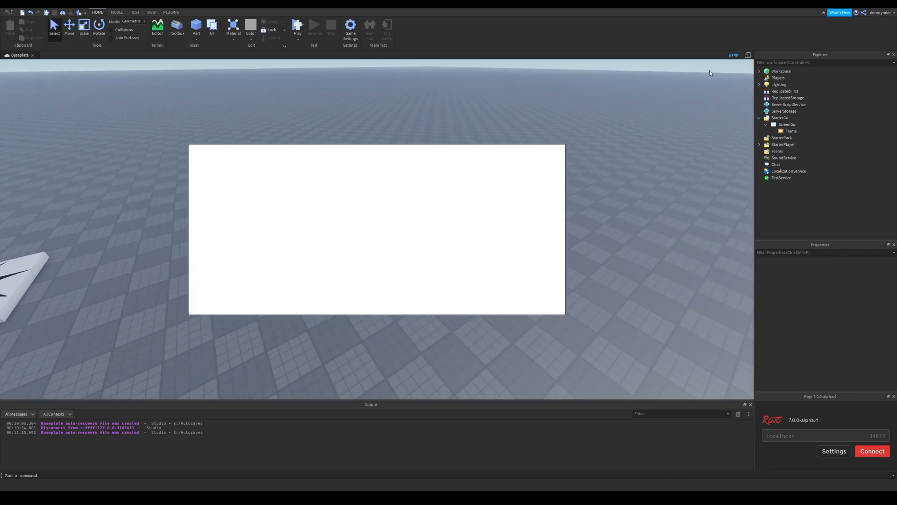
{"action": "left_click", "coordinate": [747, 55]}
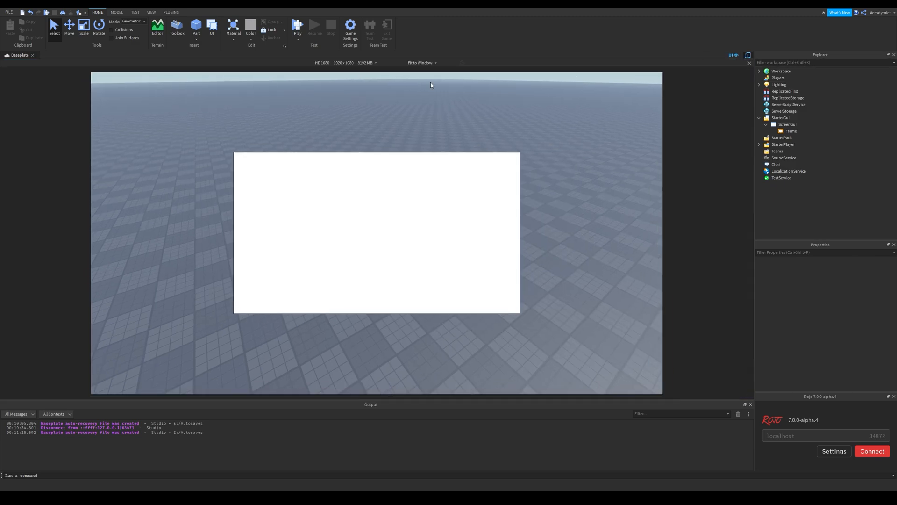
{"action": "mouse_move", "coordinate": [735, 62]}
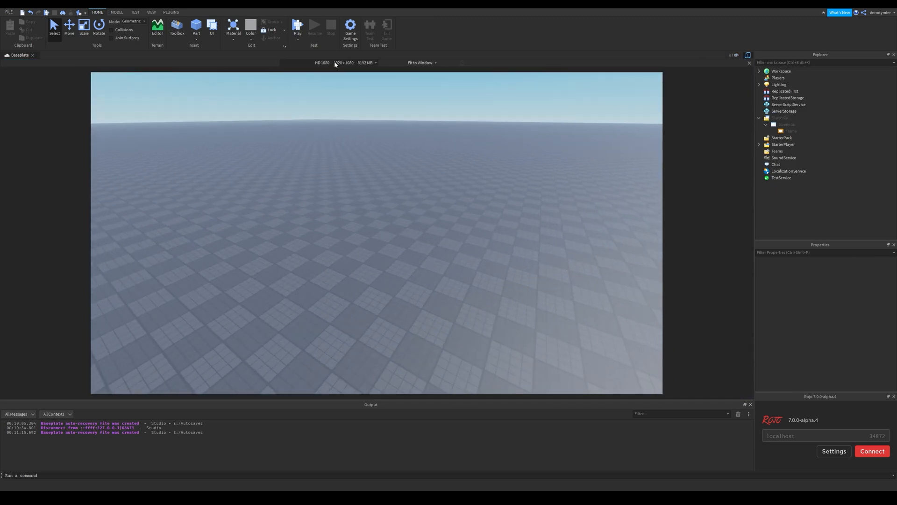
- Open the Emulation Device Manager and select the custom iPad Air 2G profile
{"action": "left_click", "coordinate": [322, 62]}
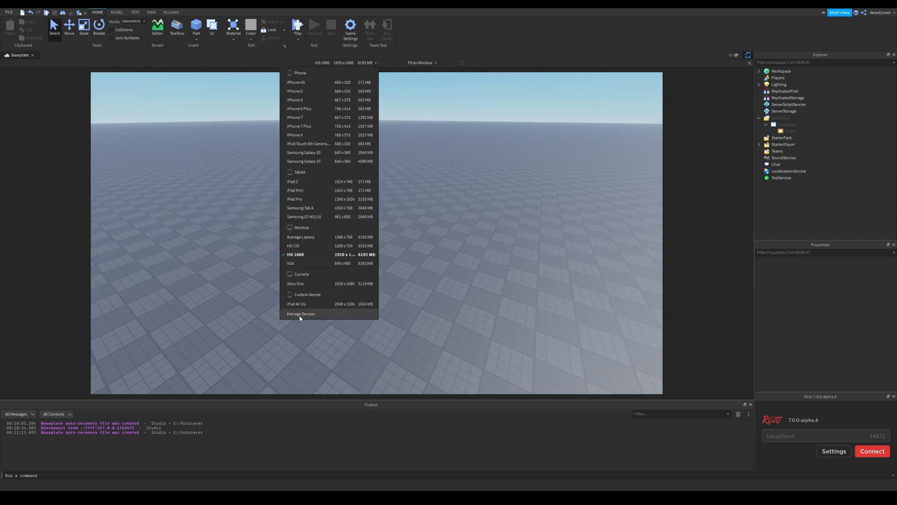
{"action": "left_click", "coordinate": [300, 314]}
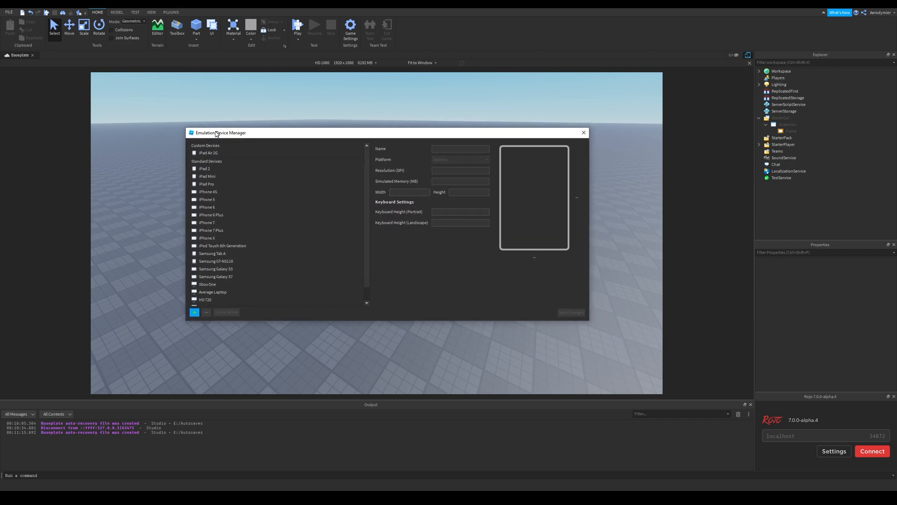
{"action": "left_click", "coordinate": [204, 295]}
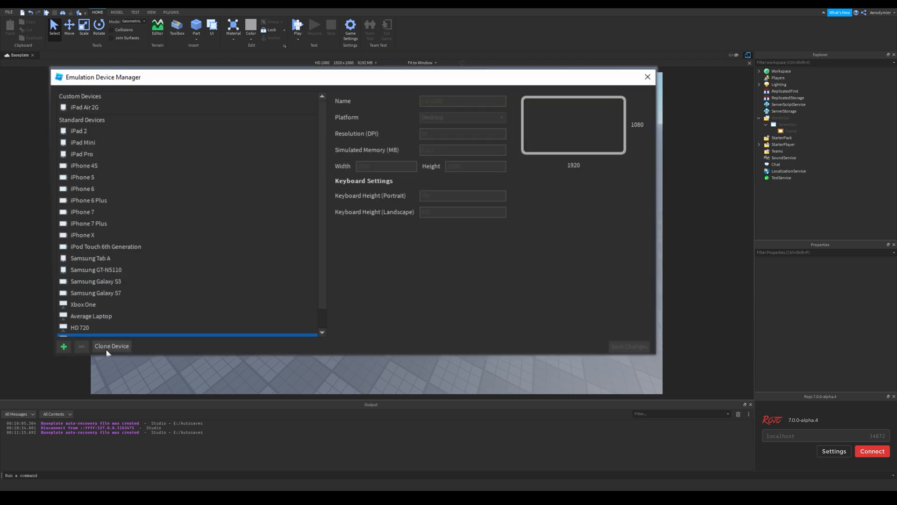
{"action": "left_click", "coordinate": [84, 107]}
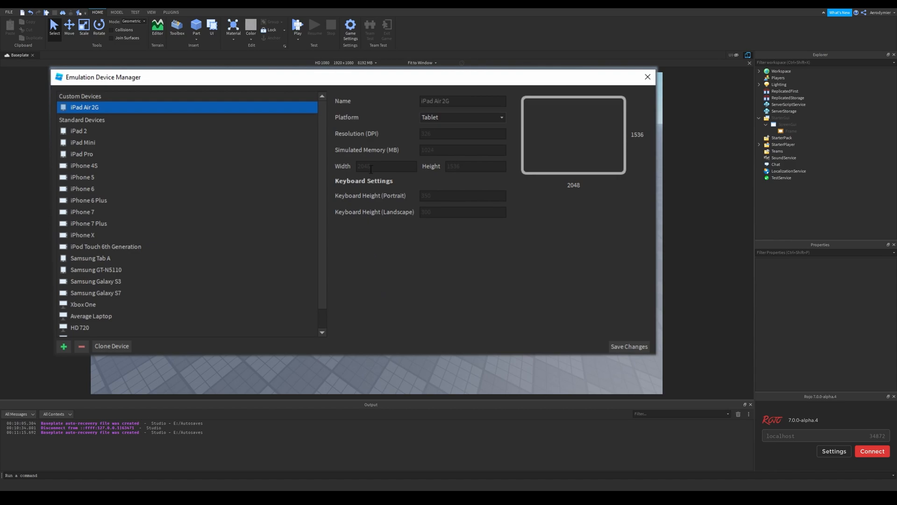
- Inspect the iPad Air 2G width, resolution and portrait keyboard height values
{"action": "left_click", "coordinate": [386, 166]}
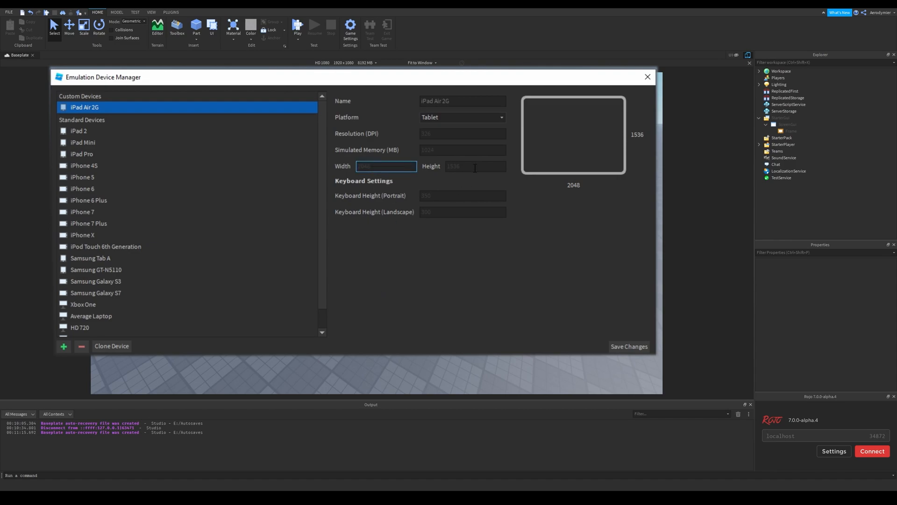
{"action": "left_click", "coordinate": [461, 149]}
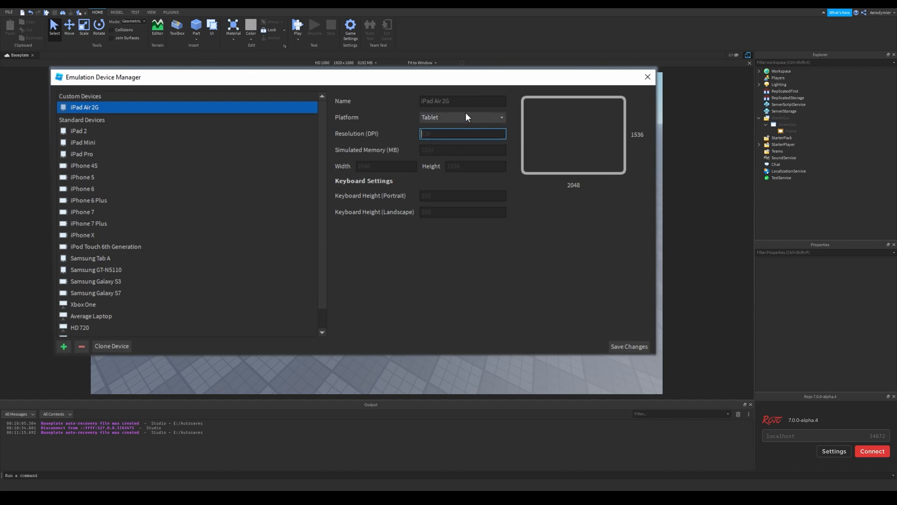
{"action": "left_click", "coordinate": [461, 195]}
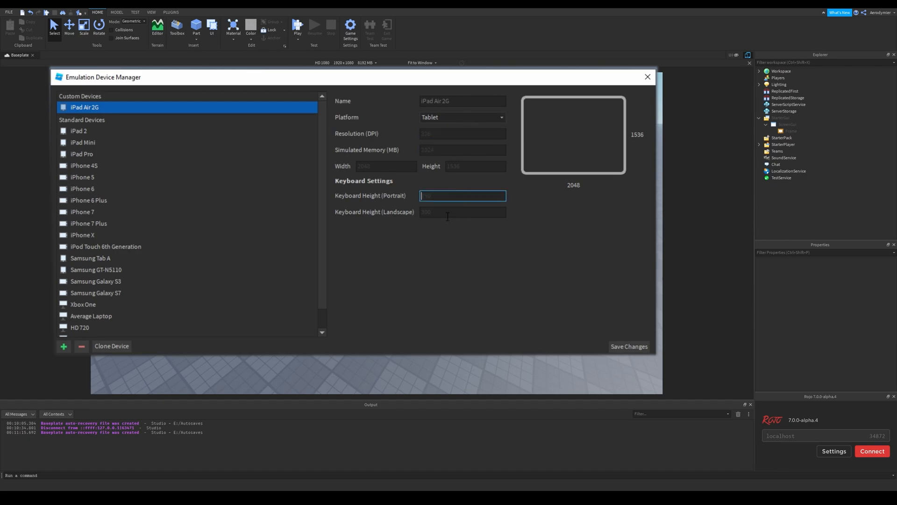
{"action": "left_click", "coordinate": [462, 212]}
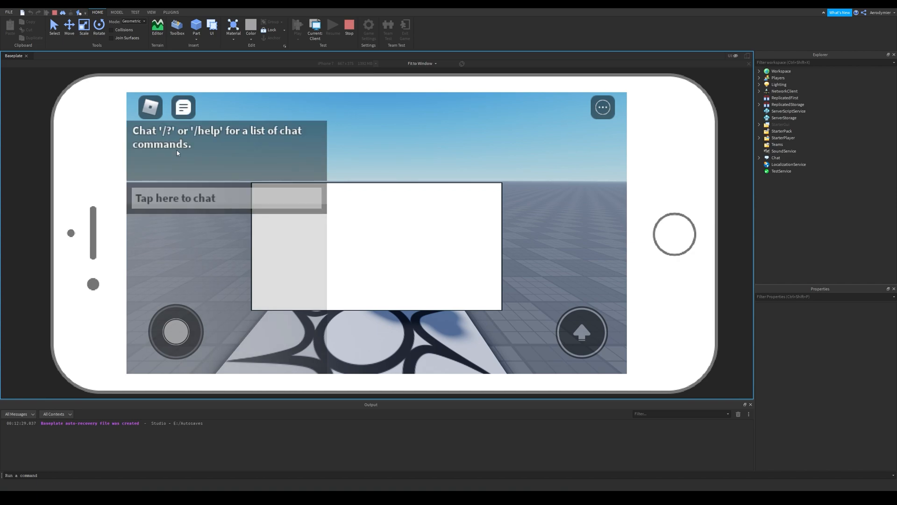
- Show the emulated chat keyboard via 'Tap here to chat', then stop the iPhone 7 playtest
{"action": "left_click", "coordinate": [175, 197]}
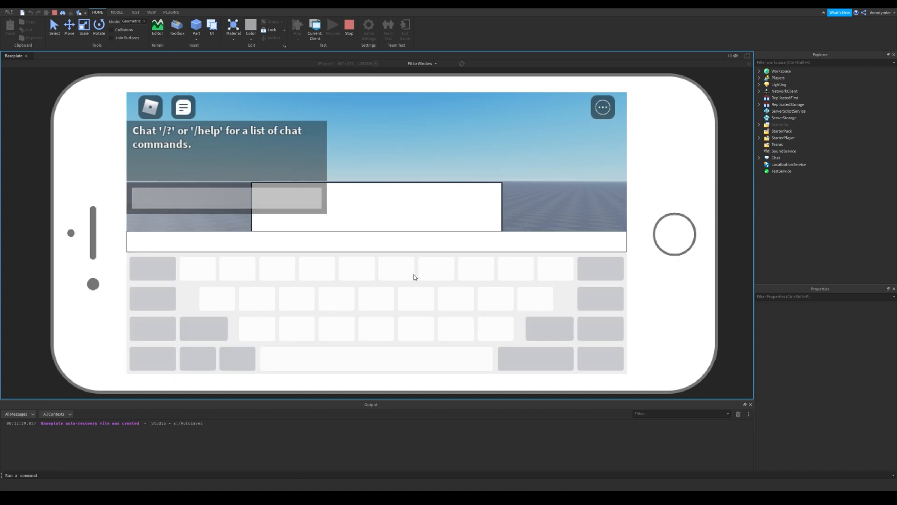
{"action": "mouse_move", "coordinate": [258, 257]}
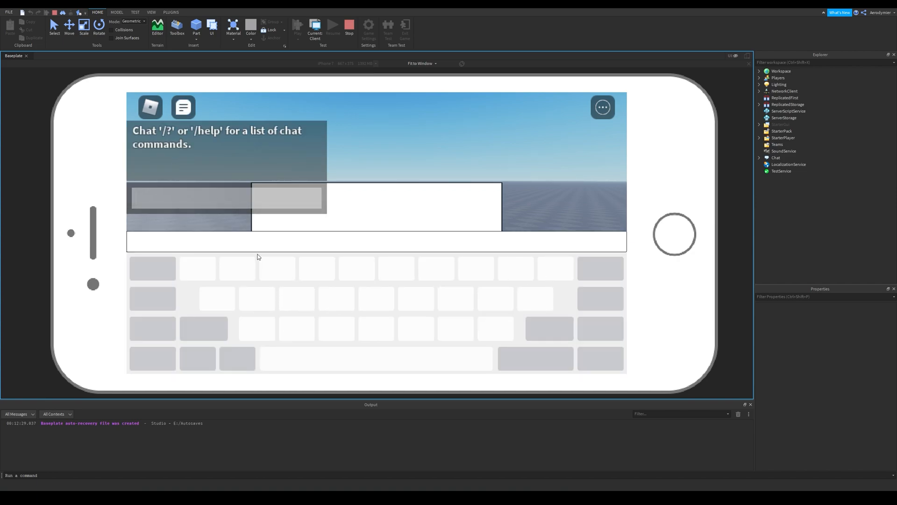
{"action": "mouse_move", "coordinate": [307, 239]}
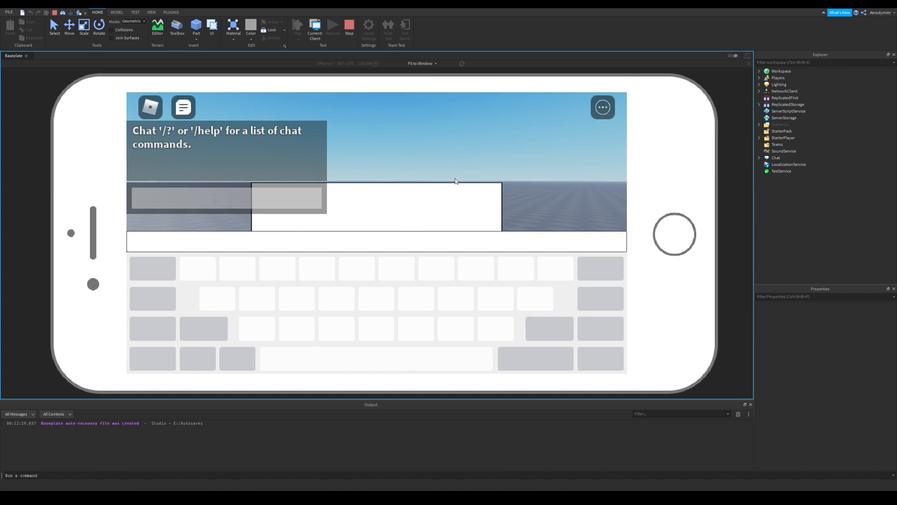
{"action": "left_click", "coordinate": [349, 25]}
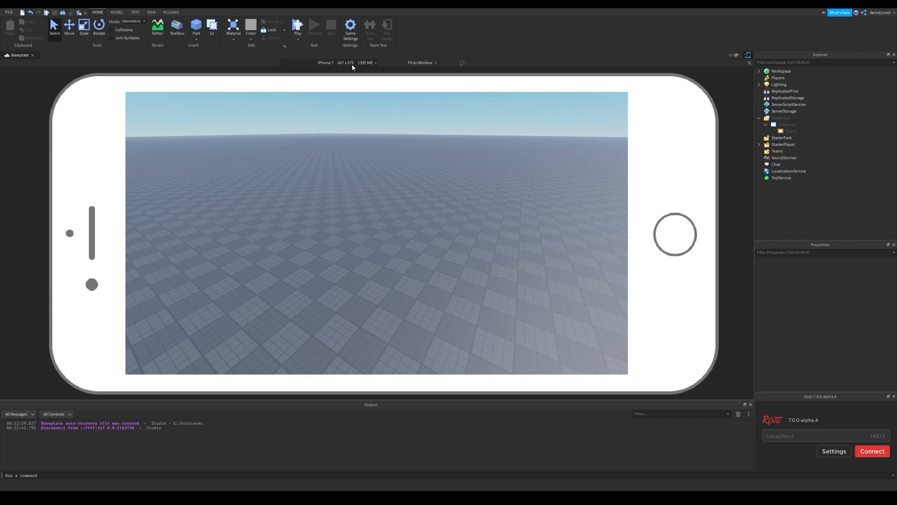
{"action": "left_click", "coordinate": [325, 62]}
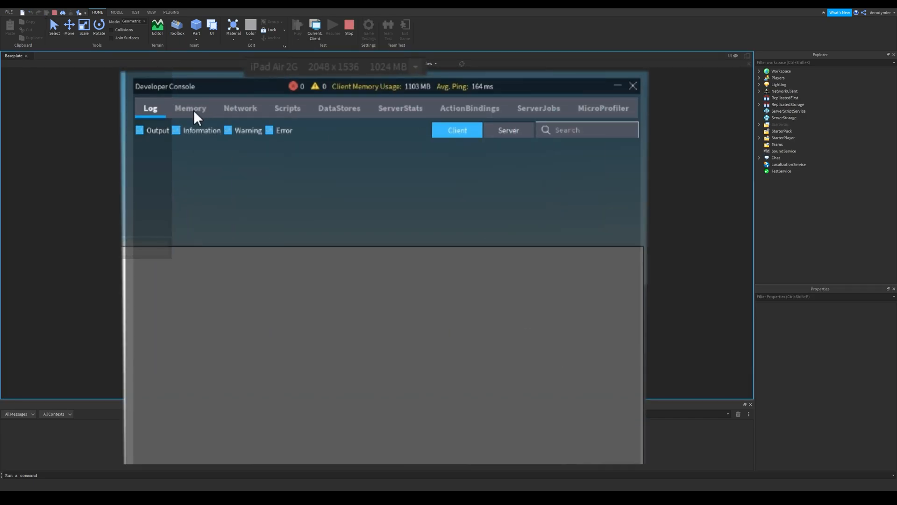
- Review the Developer Console Memory tab under iPad Air 2G emulation, then stop testing
{"action": "left_click", "coordinate": [190, 108]}
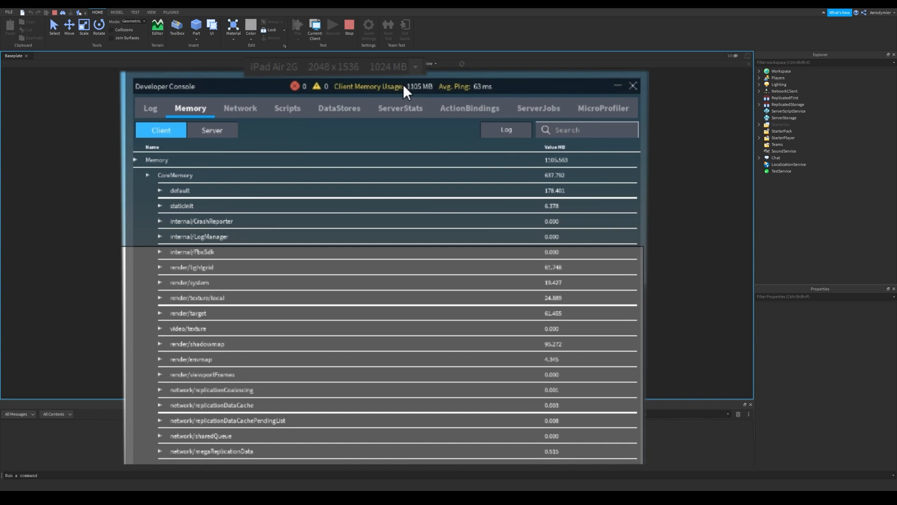
{"action": "mouse_move", "coordinate": [430, 98]}
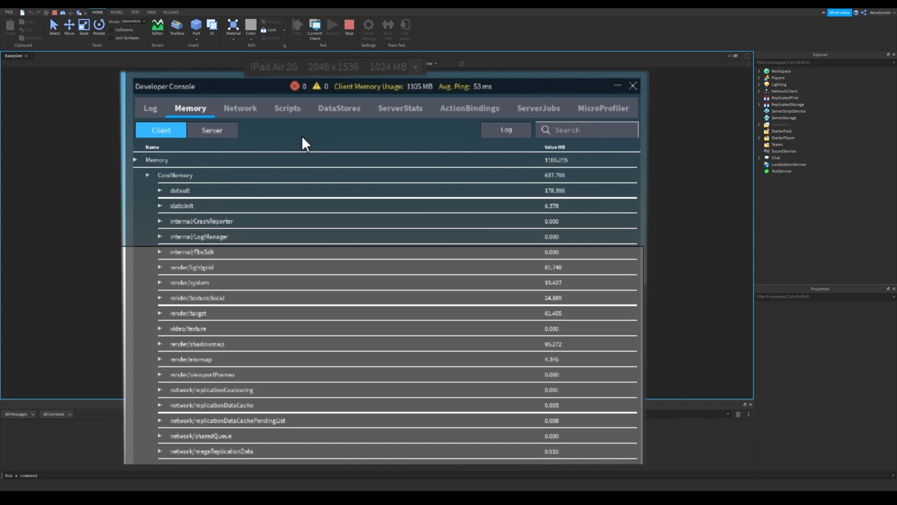
{"action": "mouse_move", "coordinate": [201, 151]}
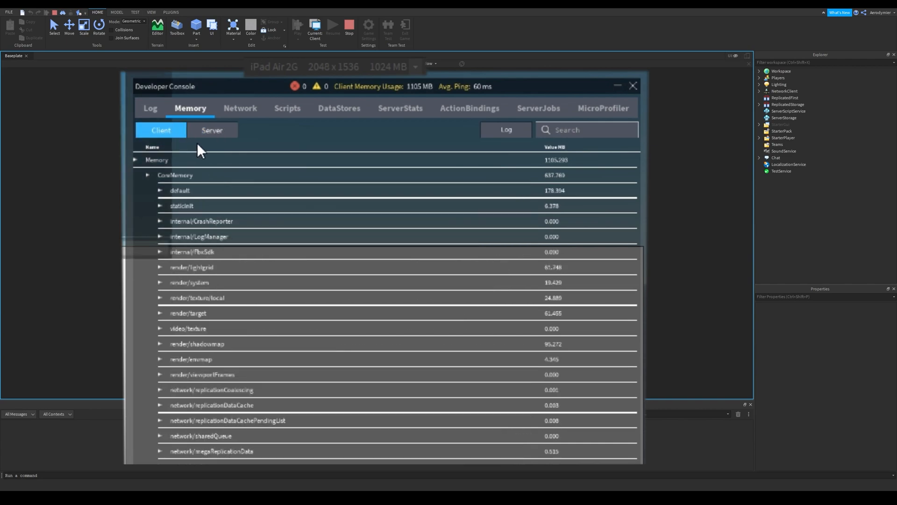
{"action": "left_click", "coordinate": [428, 52]}
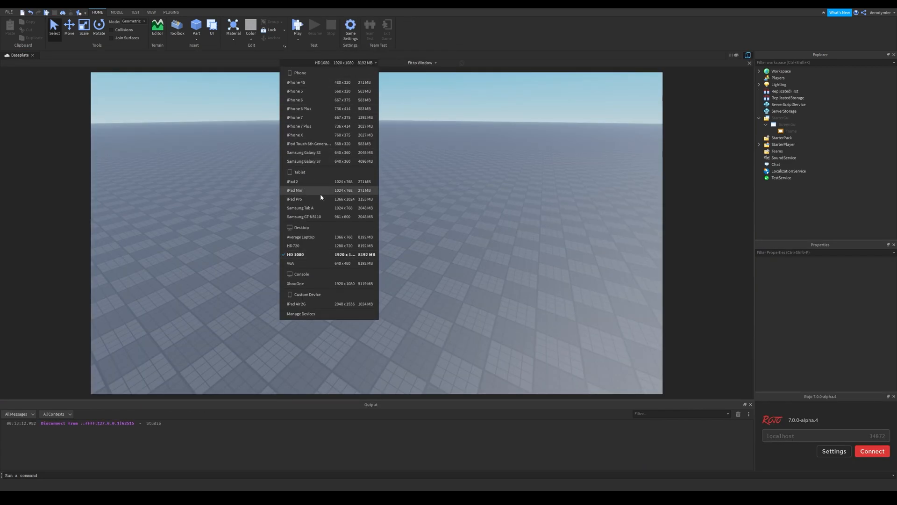
- Emulate iPhone 7 Plus and switch its fit mode from Physical Size to actual resolution
{"action": "left_click", "coordinate": [298, 126]}
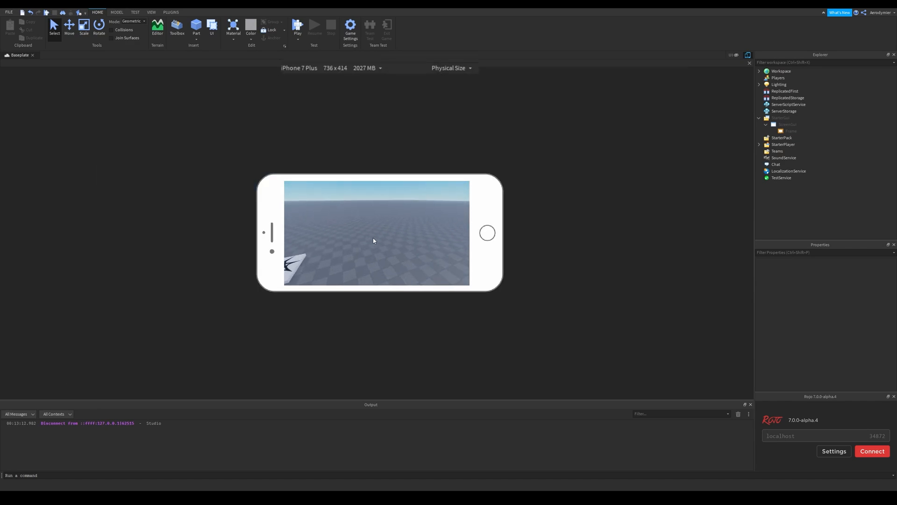
{"action": "left_click", "coordinate": [793, 91]}
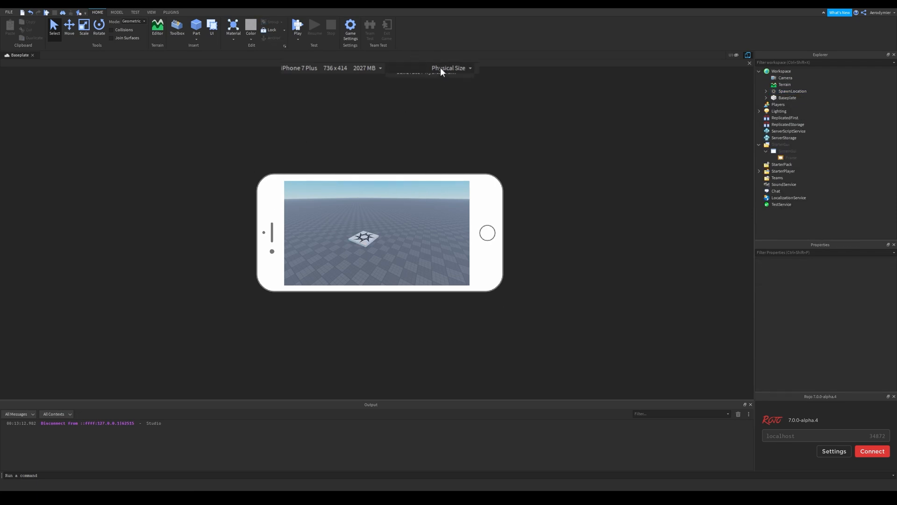
{"action": "left_click", "coordinate": [449, 67]}
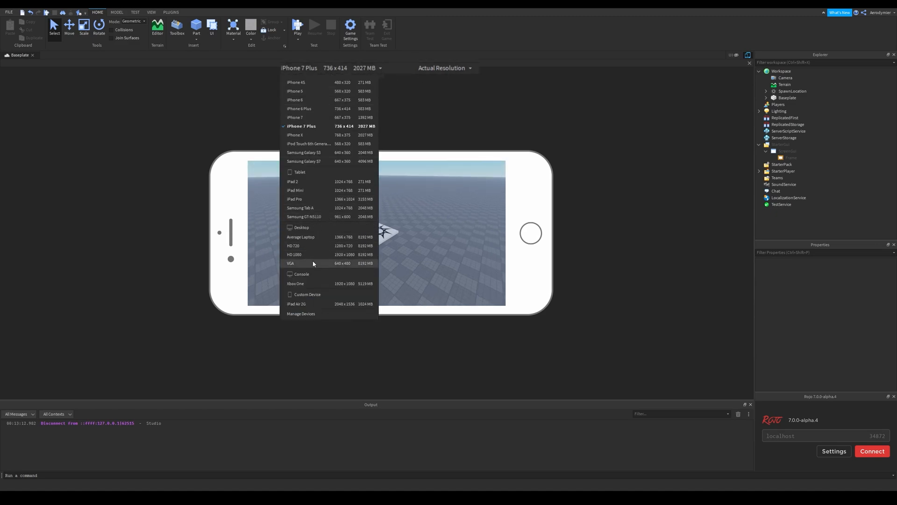
- Select Samsung Galaxy S7 (640×360) in the device dropdown
{"action": "left_click", "coordinate": [293, 254]}
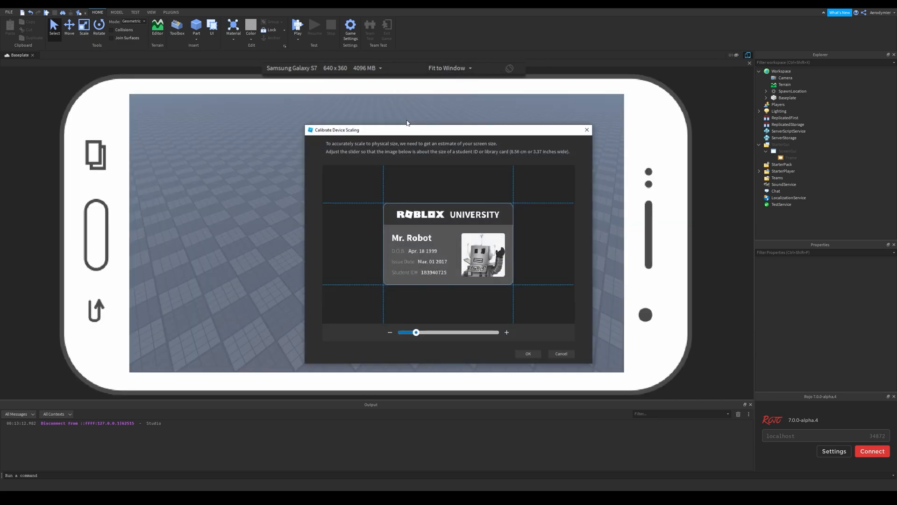
{"action": "mouse_move", "coordinate": [505, 178]}
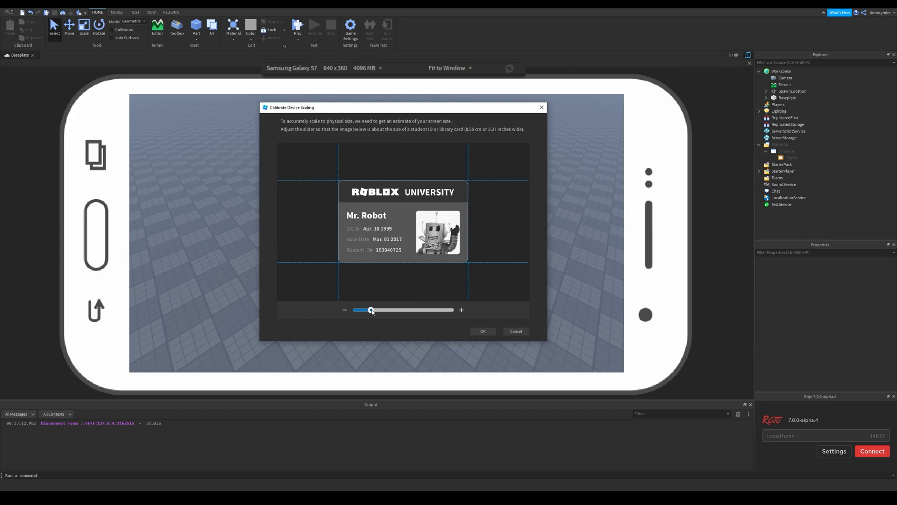
- Drag the scaling slider up, then back down until the sample ID card matches real size
{"action": "left_click_drag", "start_coordinate": [371, 309], "coordinate": [415, 309]}
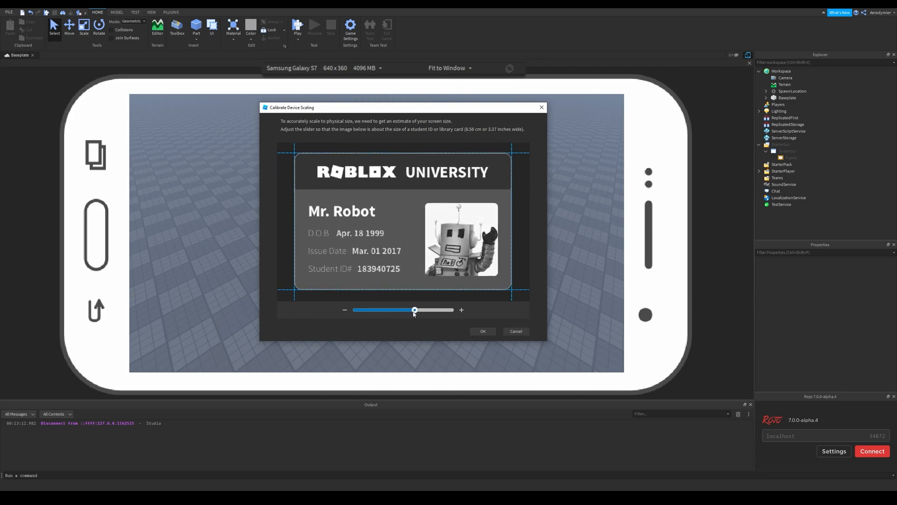
{"action": "left_click_drag", "start_coordinate": [414, 309], "coordinate": [366, 310]}
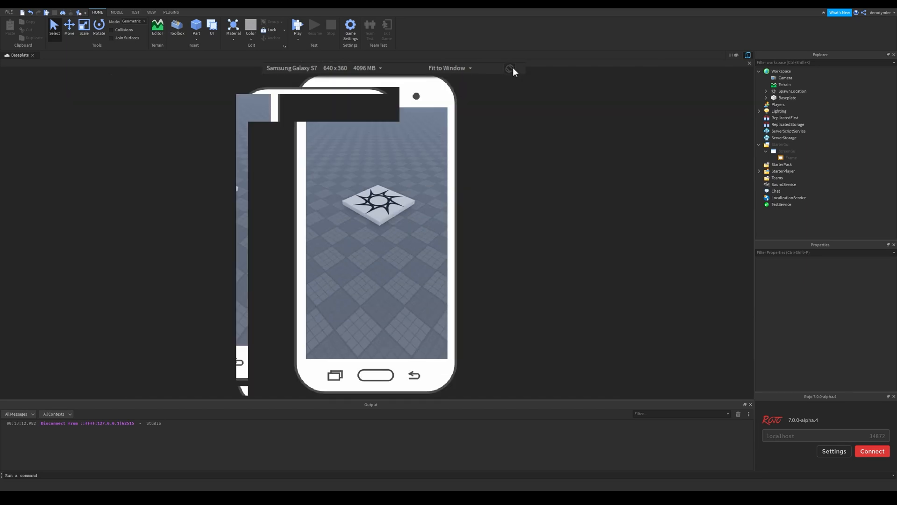
- Rotate the emulated Galaxy S7 to reversed landscape and show the emulated device list
{"action": "left_click", "coordinate": [508, 69]}
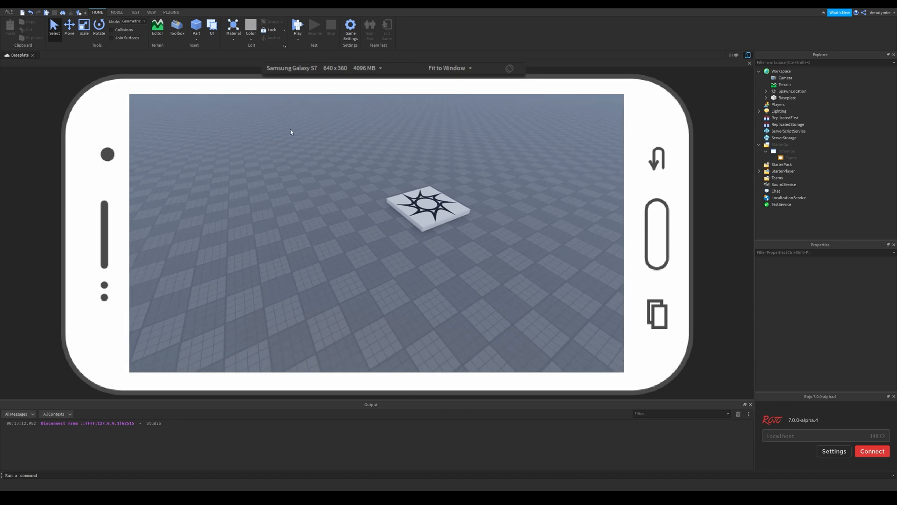
{"action": "left_click", "coordinate": [291, 67]}
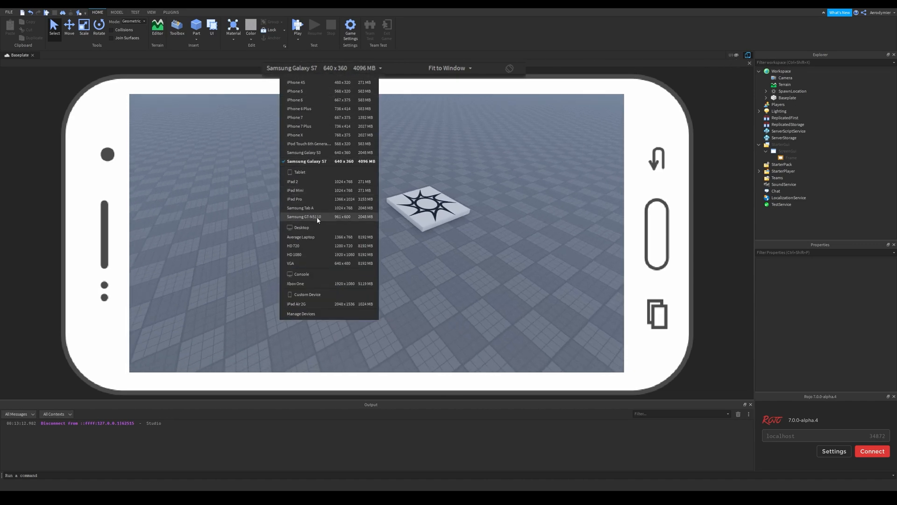